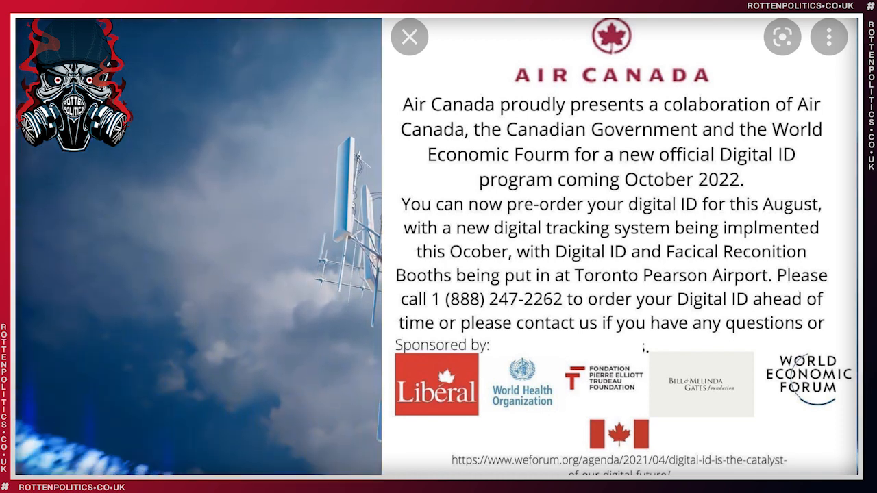
Step: Bring the press release's highlighted Montreal paragraphs on traveller-managed digital identity into view
left_click(410, 36)
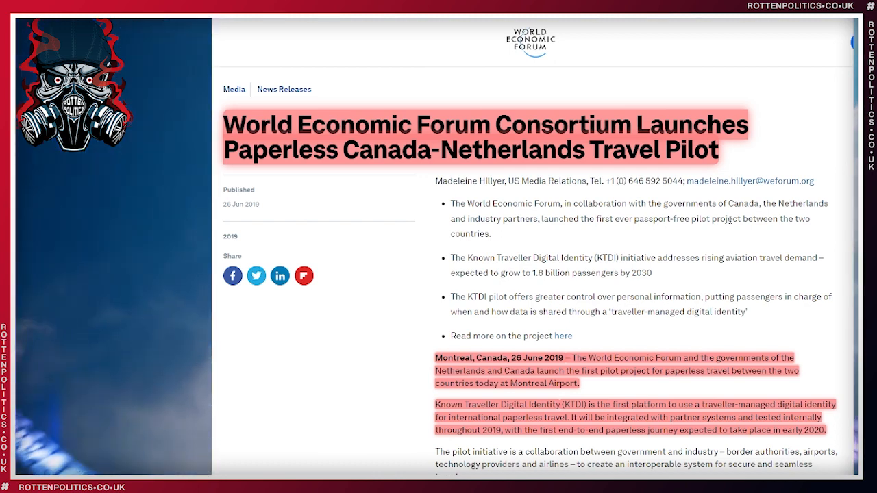
scroll("down", 3)
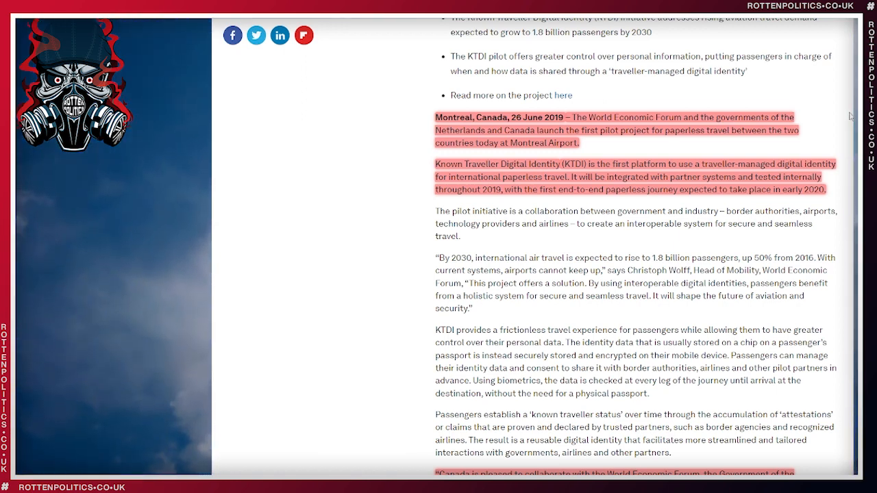
Step: Scroll to the highlighted Canadian and Dutch ministerial quotes and the KTDI technology section
scroll("down", 3)
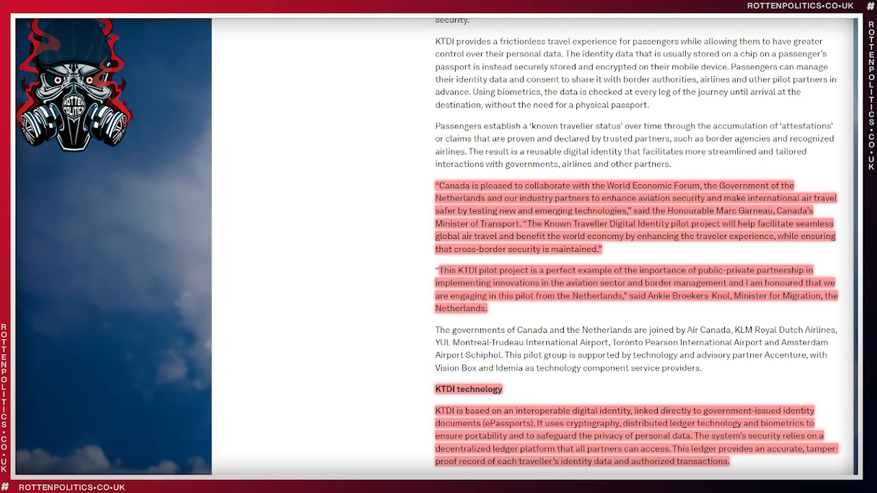
Step: Scroll down to the Notes to Editors, then return to the article's highlighted headline
scroll("down", 3)
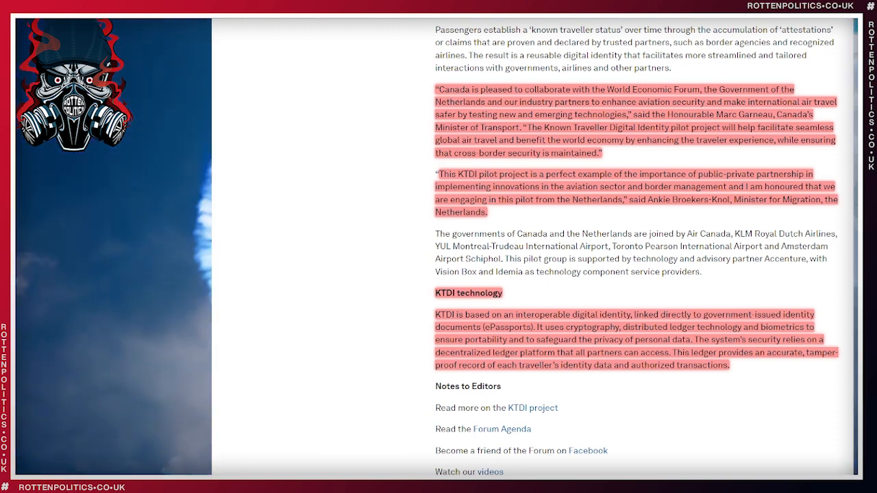
scroll("up", 3)
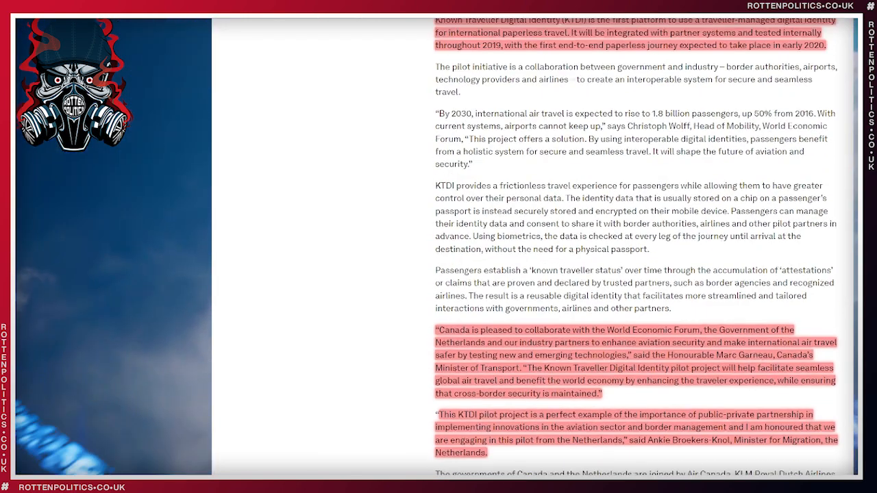
scroll("down", 3)
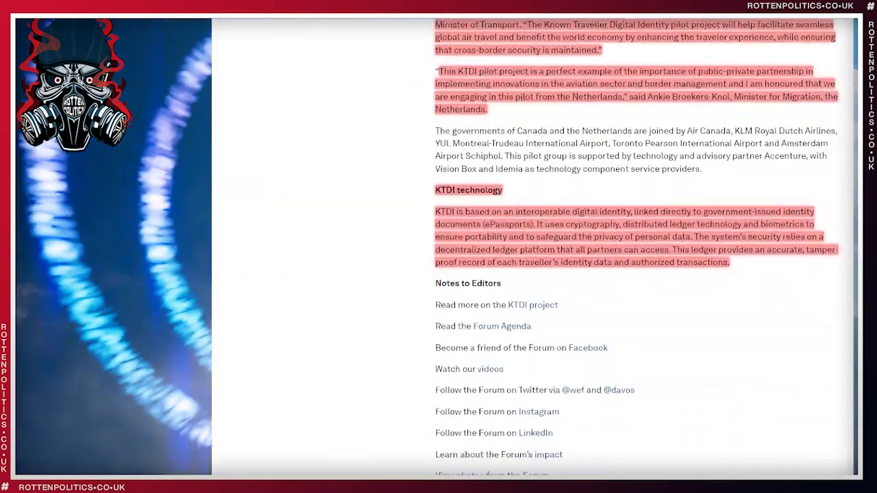
scroll("up", 3)
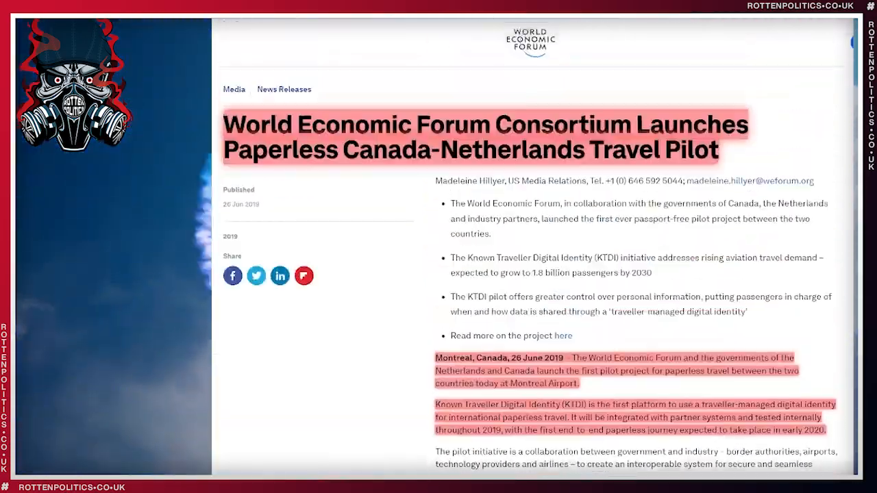